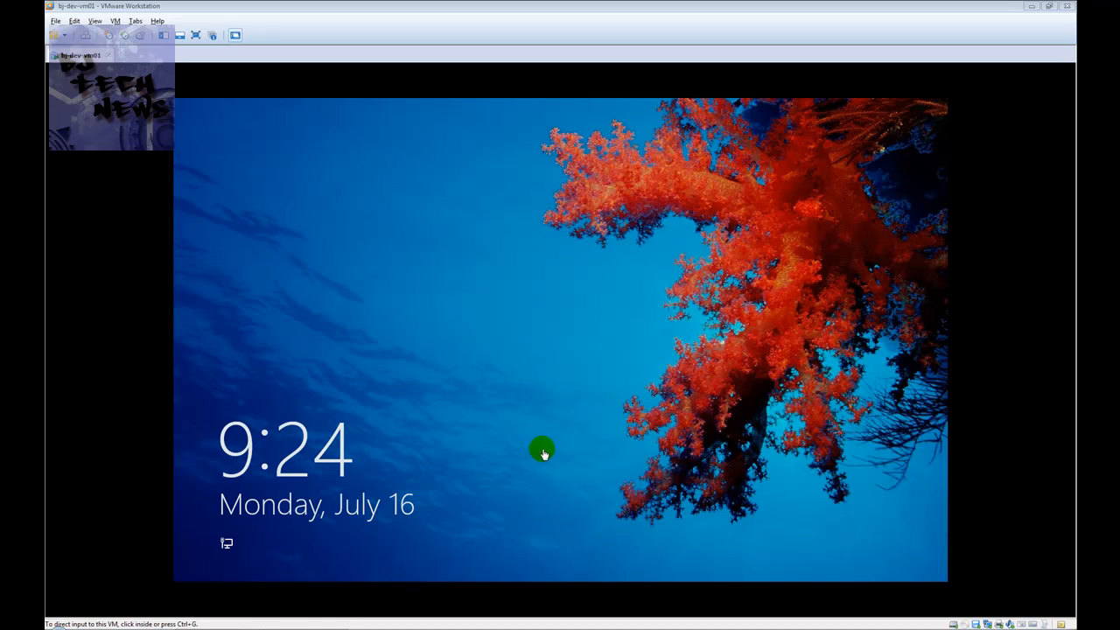
pyautogui.moveTo(543, 487)
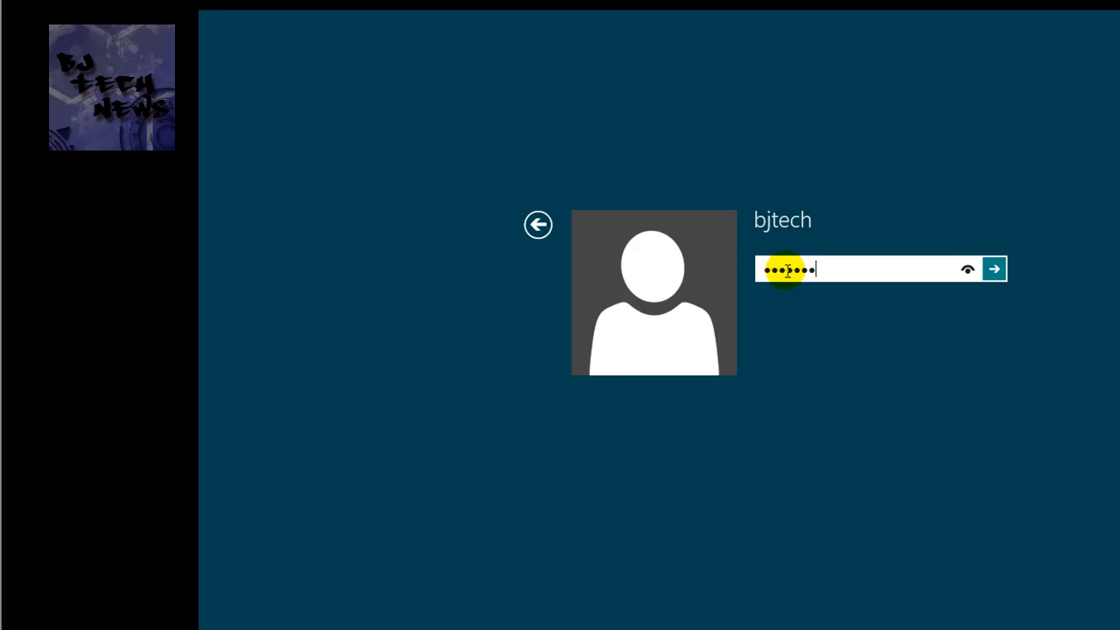
# - Submit the account password to sign in and reach the Start screen
pyautogui.click(994, 270)
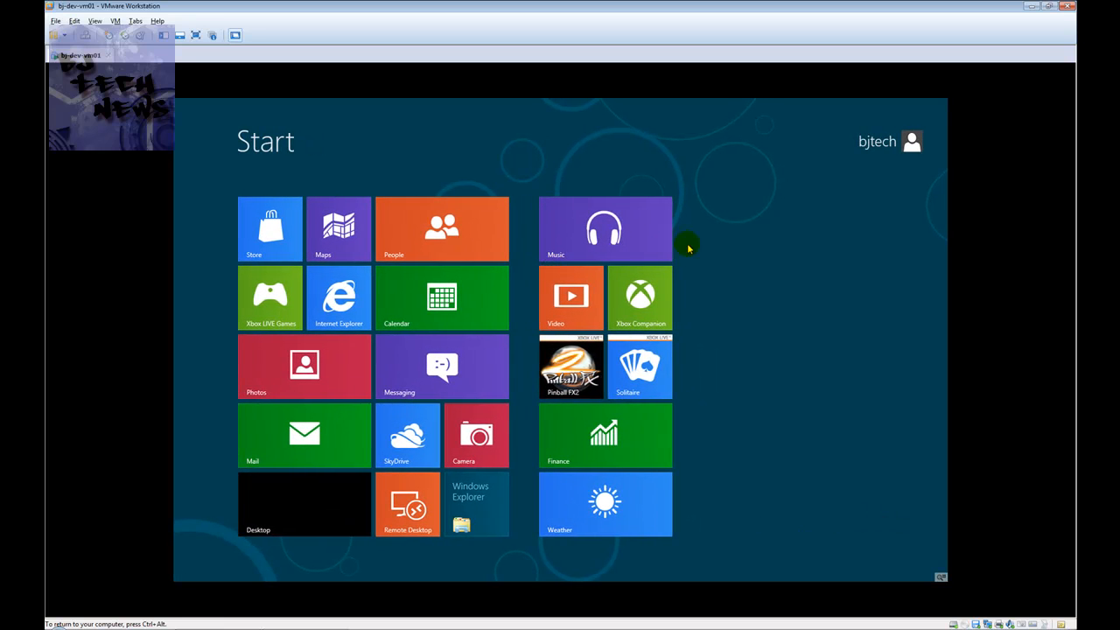
pyautogui.moveTo(364, 483)
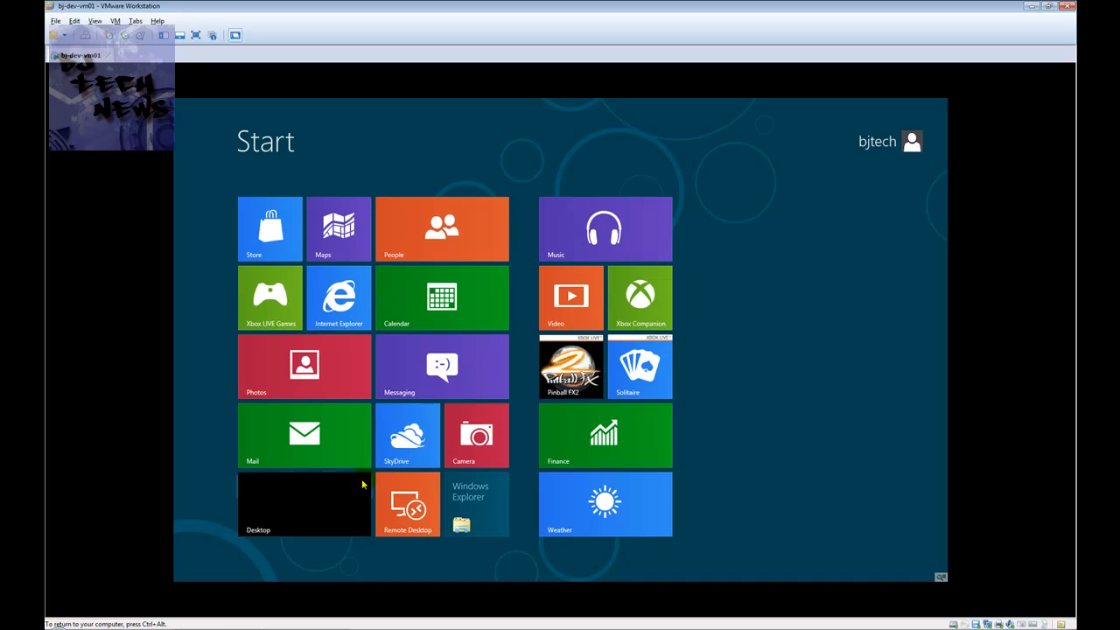
# - Search 'schedule' under Settings results and launch Task Scheduler
pyautogui.click(305, 504)
pyautogui.write('schedule')
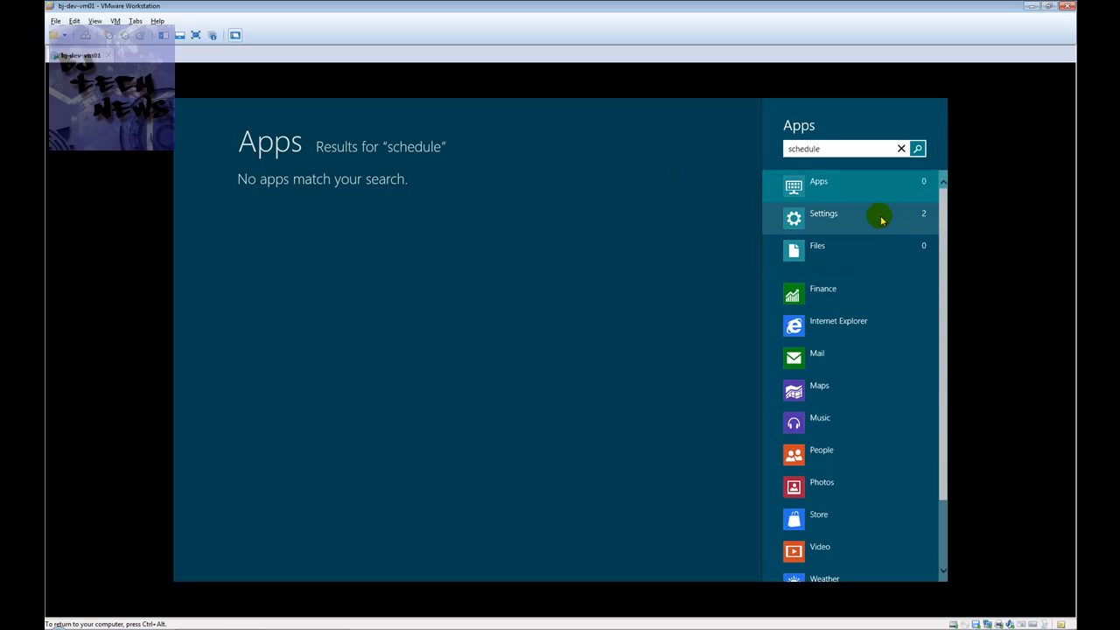
pyautogui.click(823, 214)
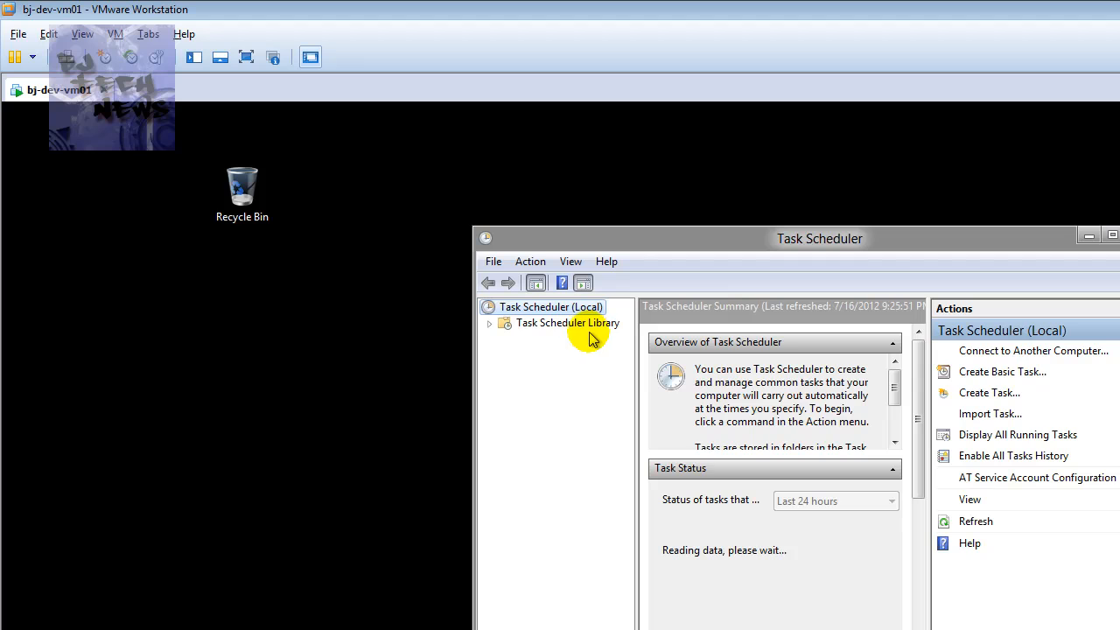
pyautogui.moveTo(989, 392)
pyautogui.write('S')
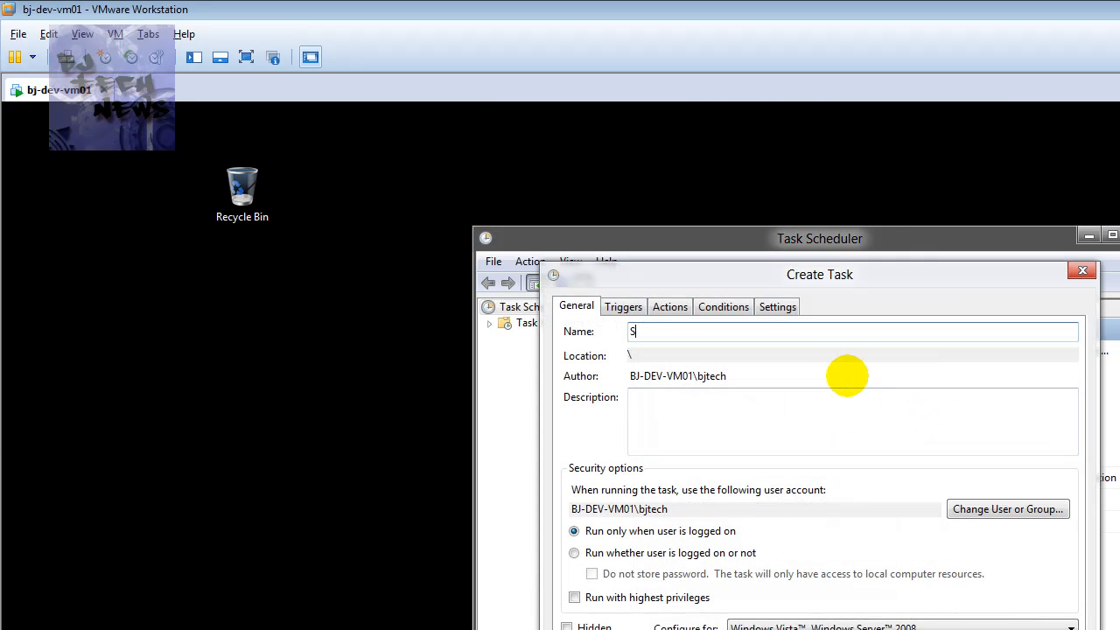
# - Name the new task 'Show Desktop' and move to its Triggers
pyautogui.write('how Desktop')
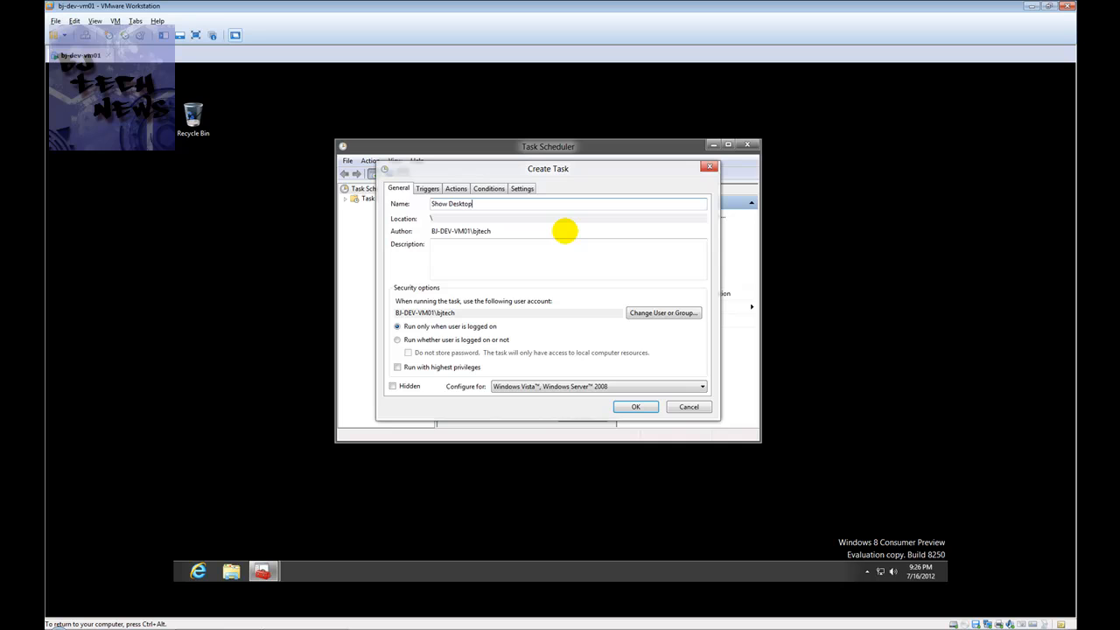
pyautogui.write('at Logo')
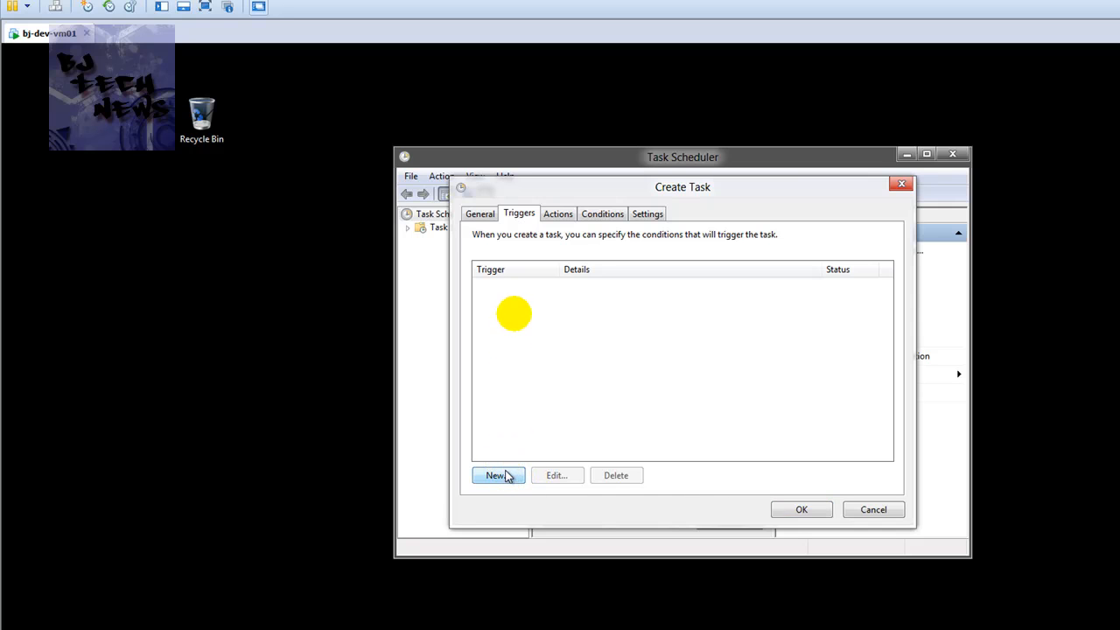
pyautogui.moveTo(521, 318)
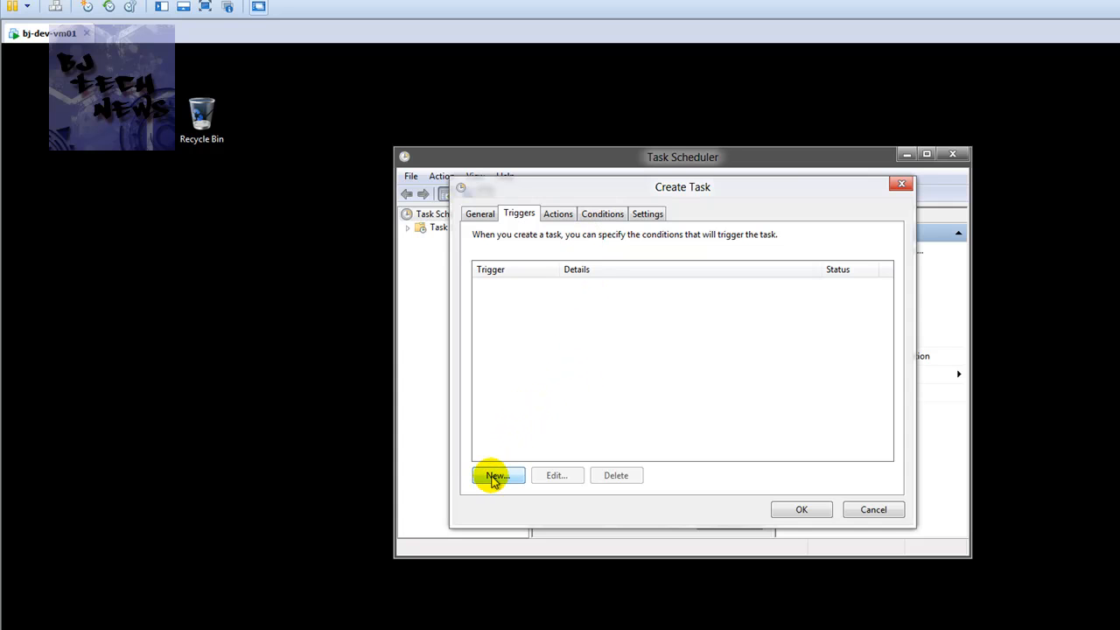
# - Add an 'At log on' trigger for any user to the Show Desktop task
pyautogui.click(498, 476)
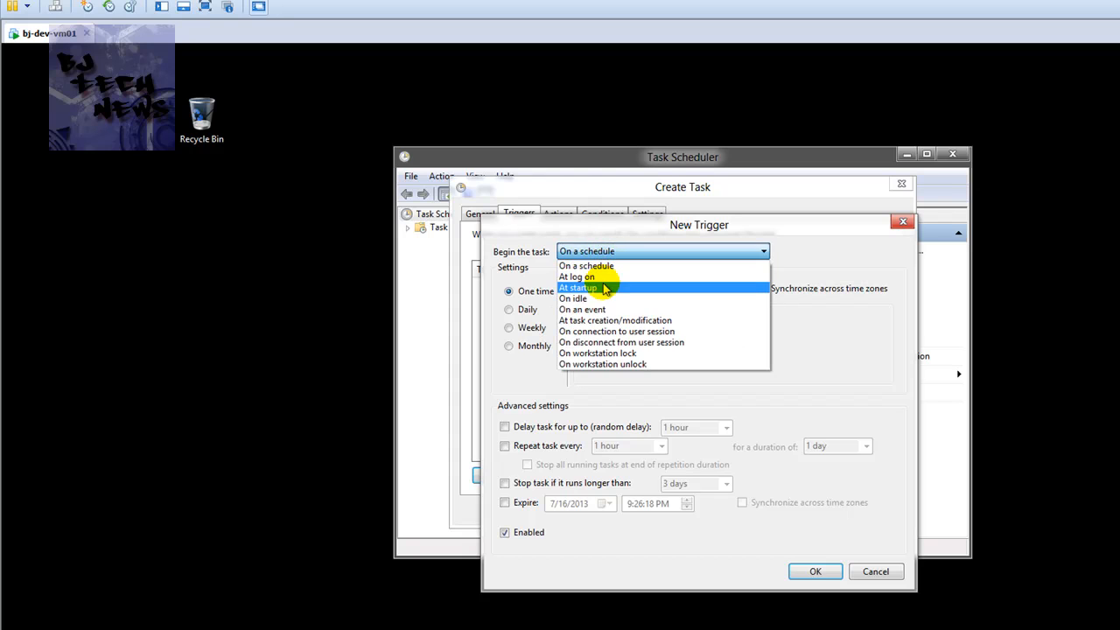
pyautogui.click(575, 277)
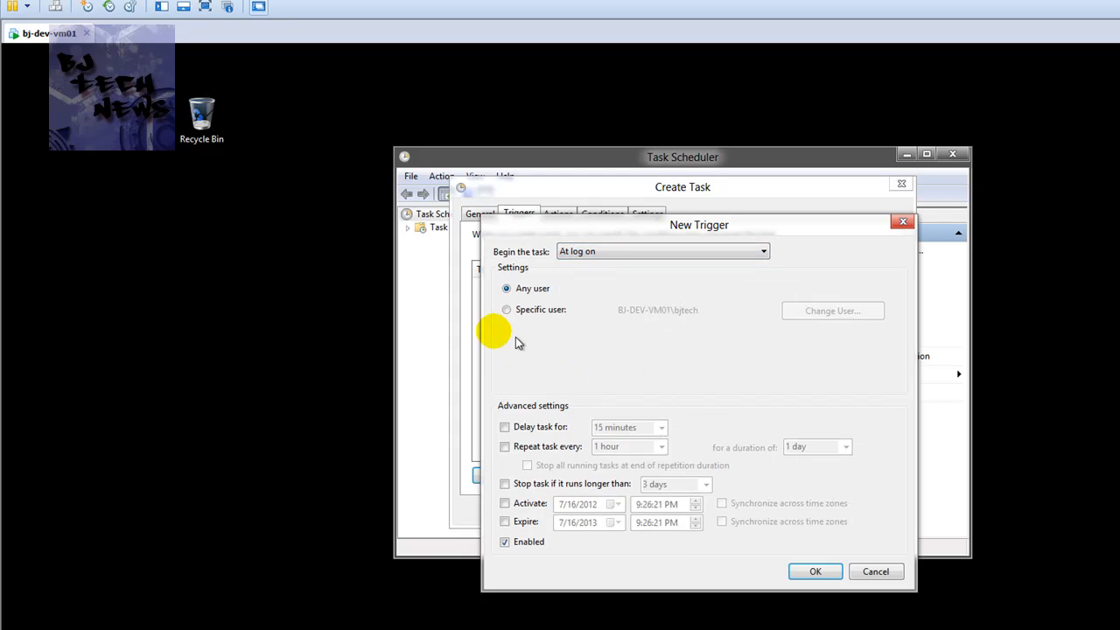
pyautogui.click(816, 570)
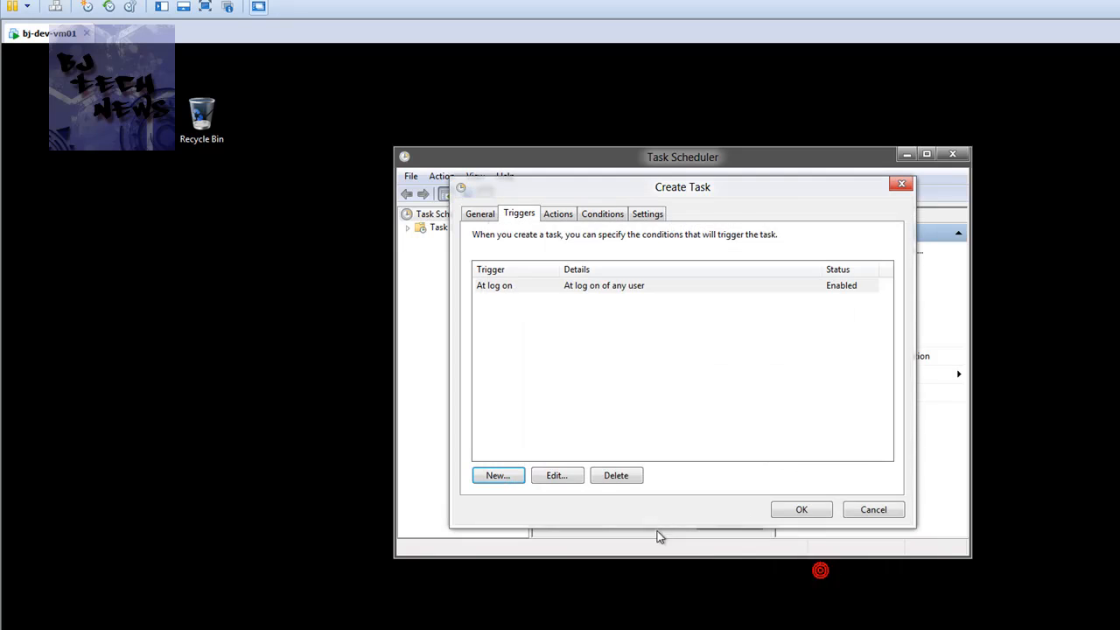
pyautogui.click(556, 214)
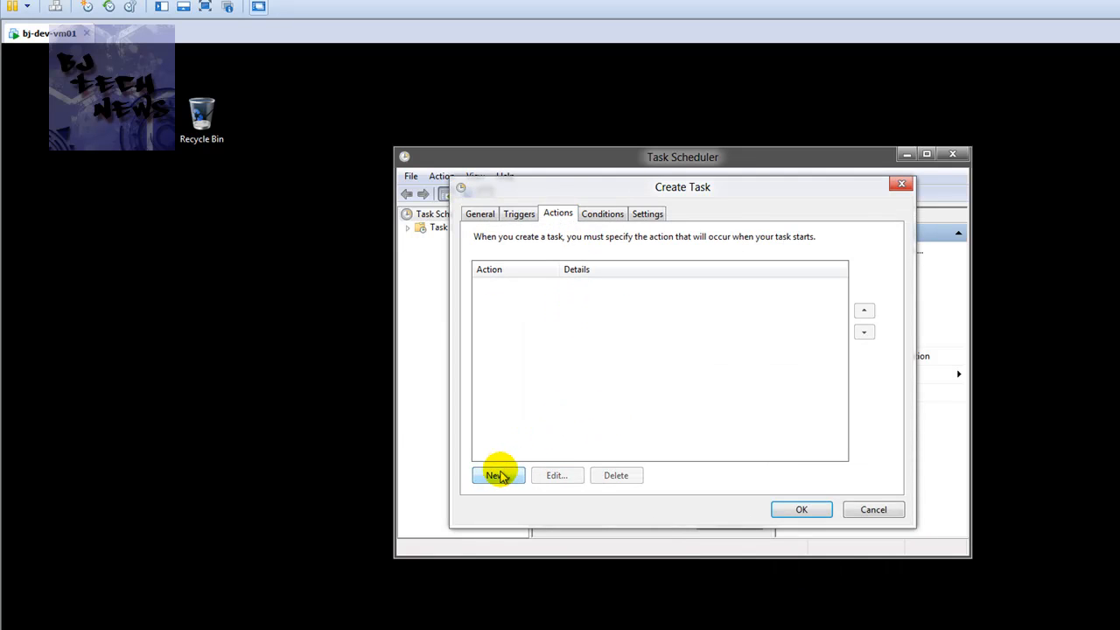
# - Add an action starting the program 'explorer' and save the Show Desktop task
pyautogui.click(497, 477)
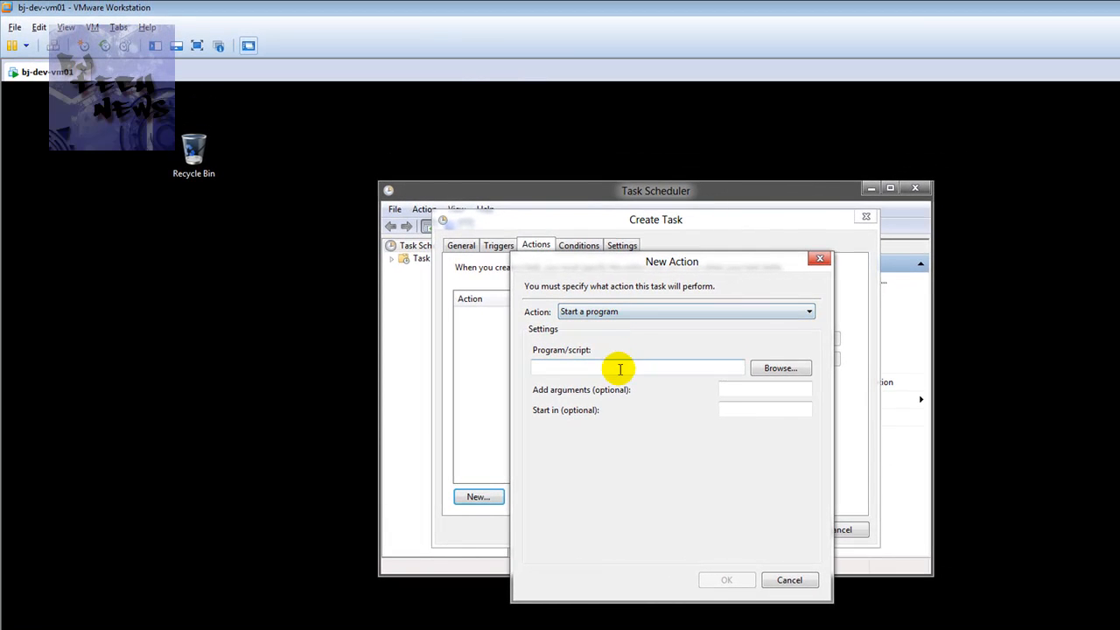
pyautogui.write('expl')
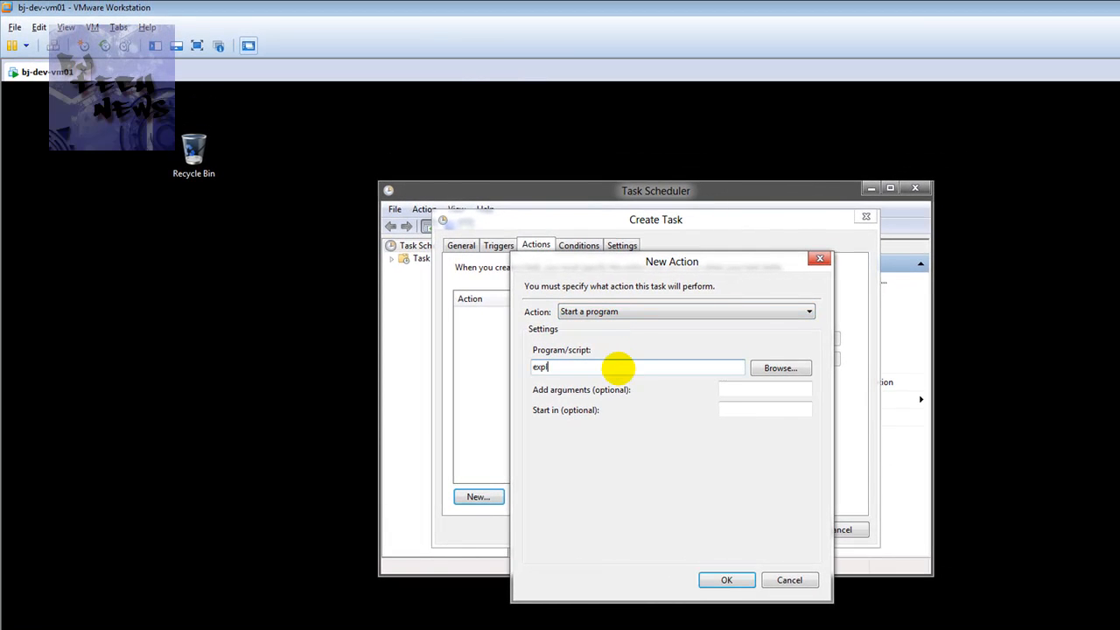
pyautogui.write('orer')
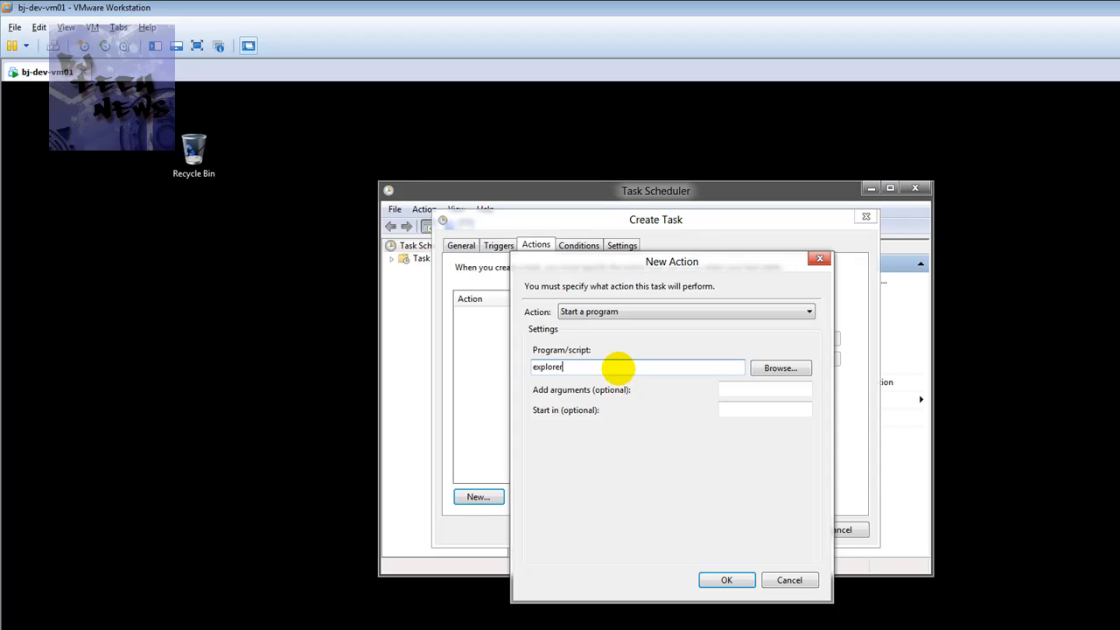
pyautogui.moveTo(767, 389)
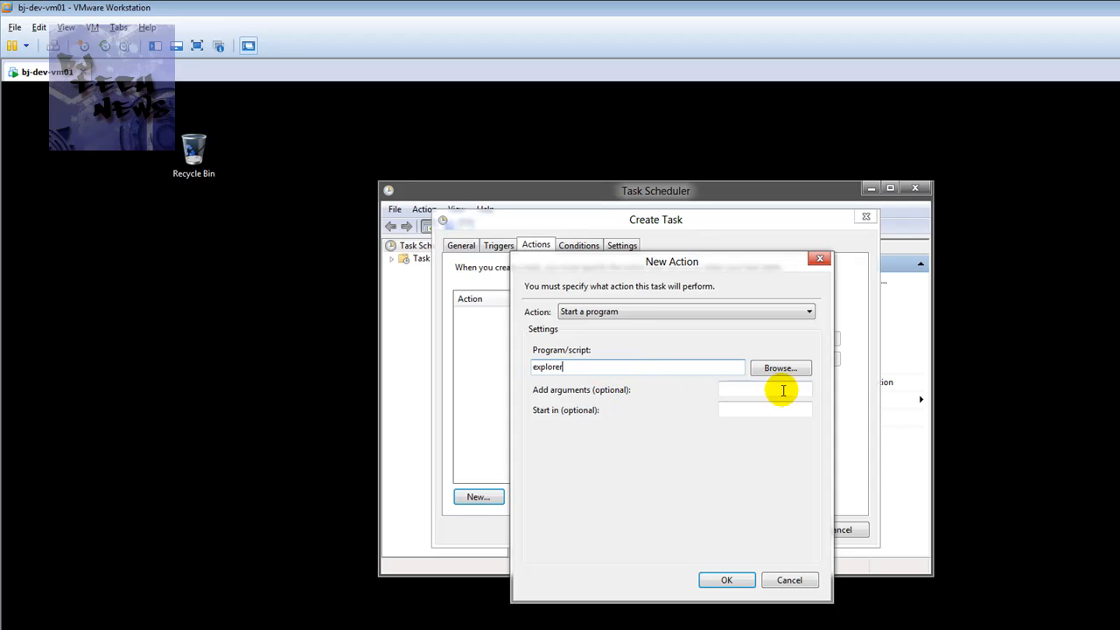
pyautogui.click(726, 579)
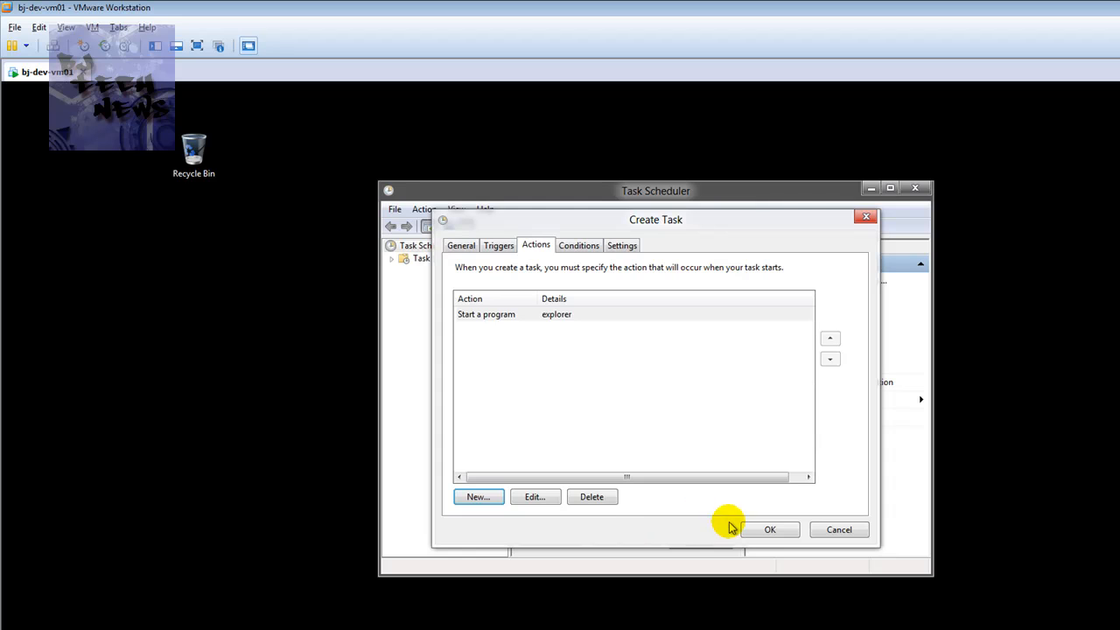
pyautogui.click(771, 528)
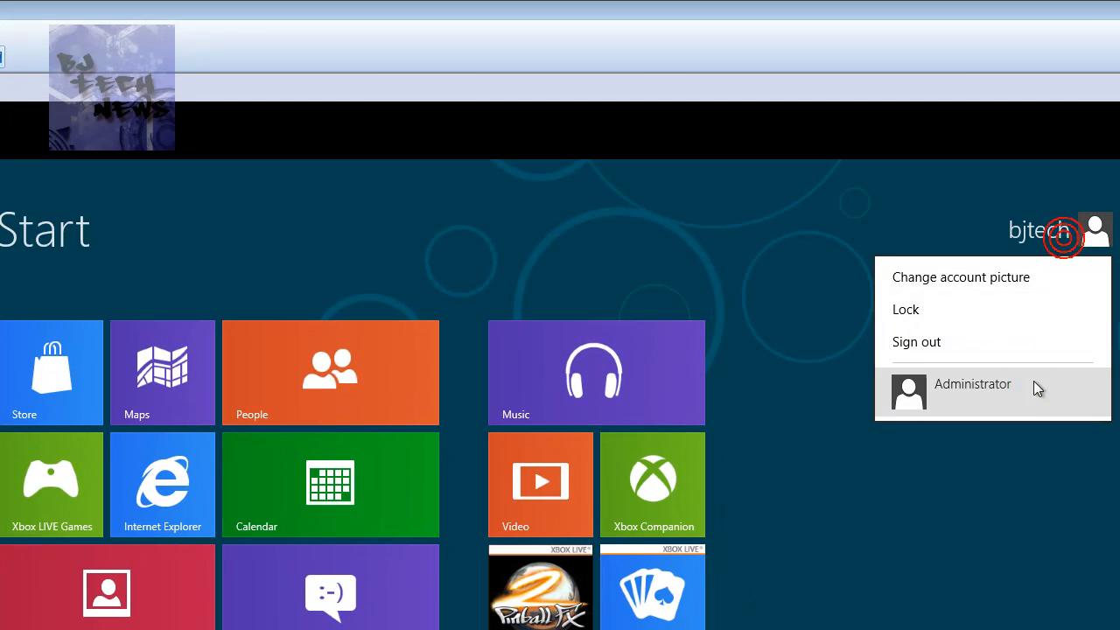
# - Sign out of the bjtech account and sign back in with its password
pyautogui.click(917, 341)
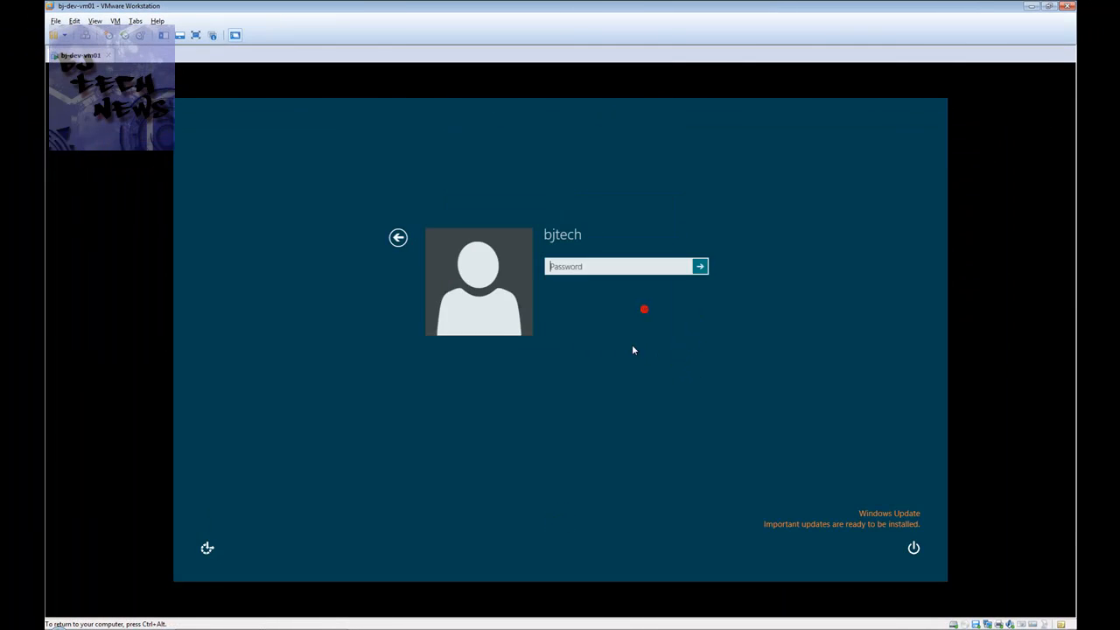
pyautogui.write('••')
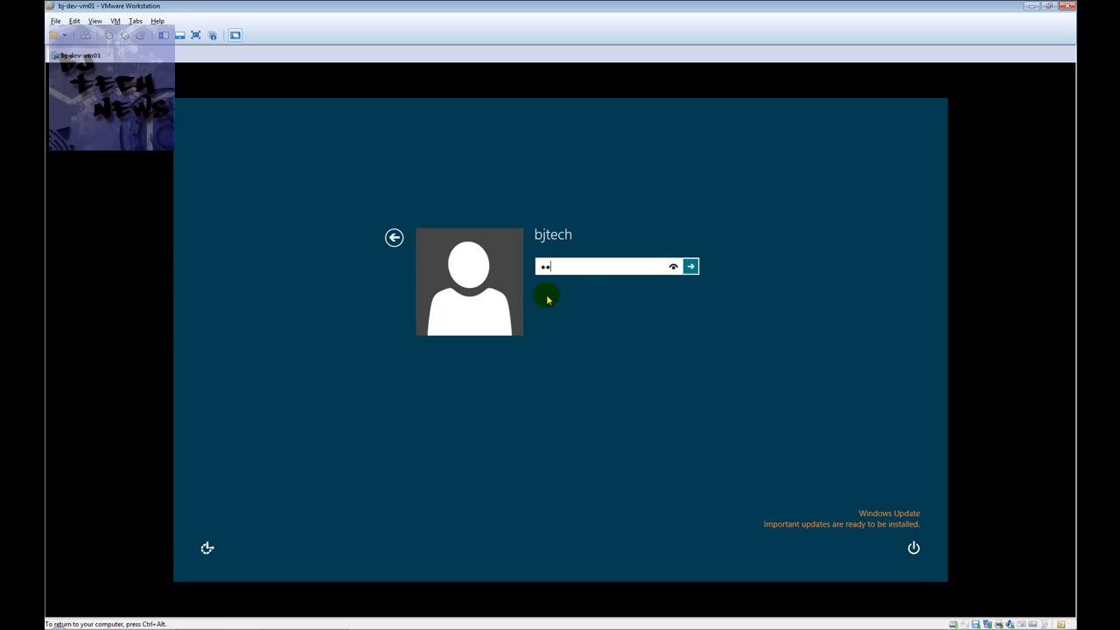
pyautogui.click(689, 266)
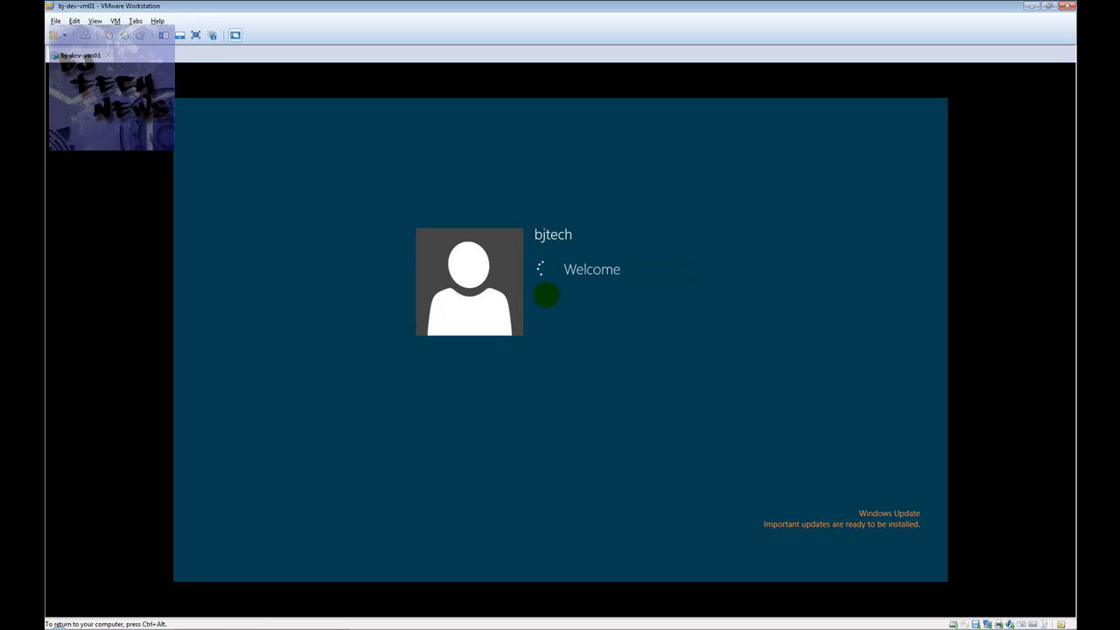